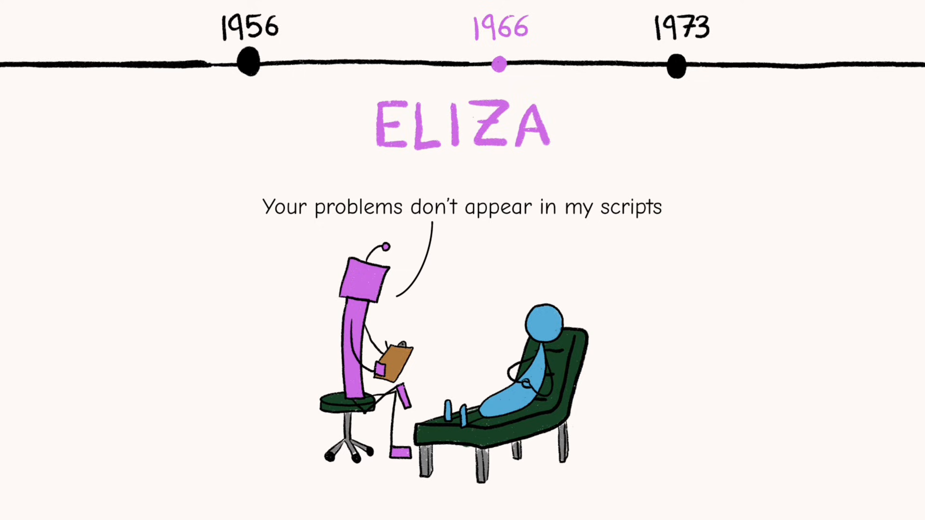
left_click(600, 62)
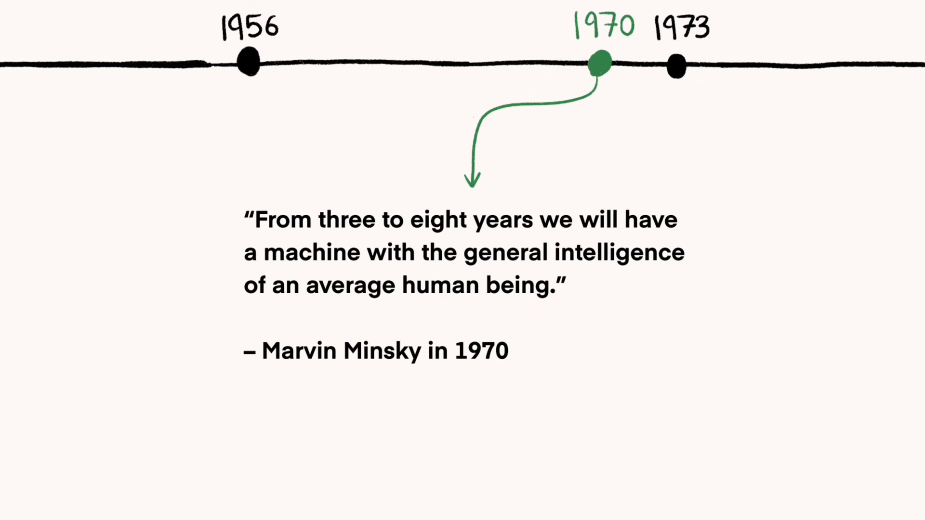